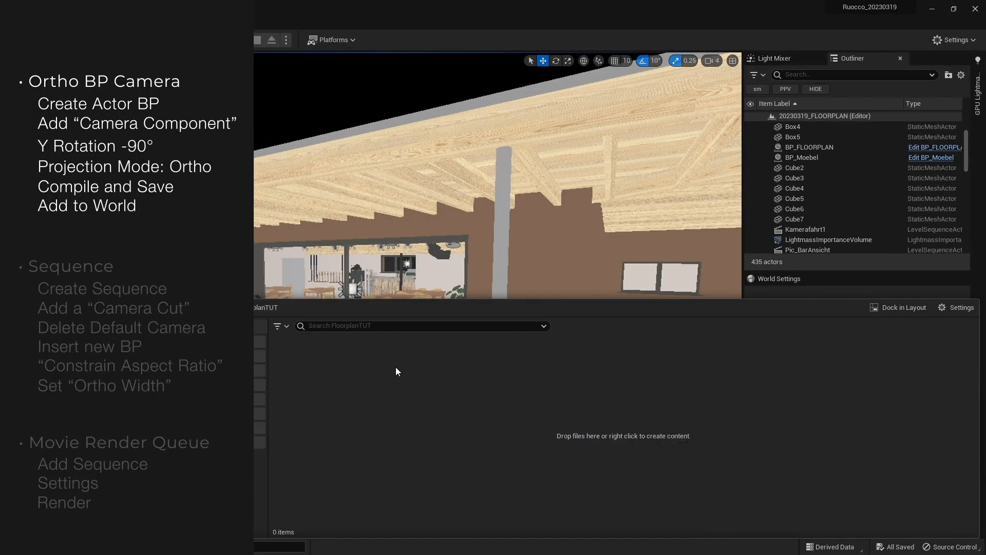
- Create a new Blueprint Class asset in FloorplanTUT with Actor as its parent class
right_click(397, 372)
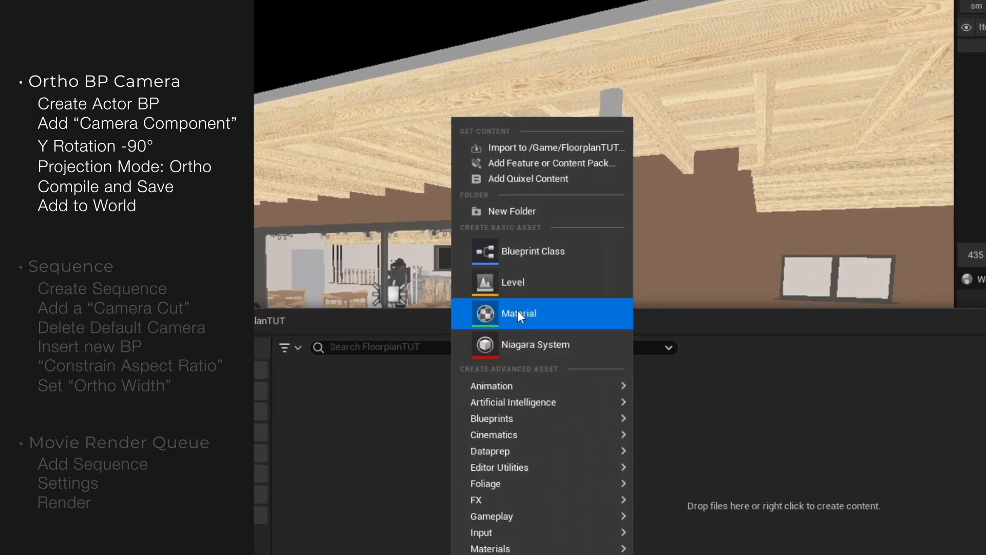
left_click(533, 250)
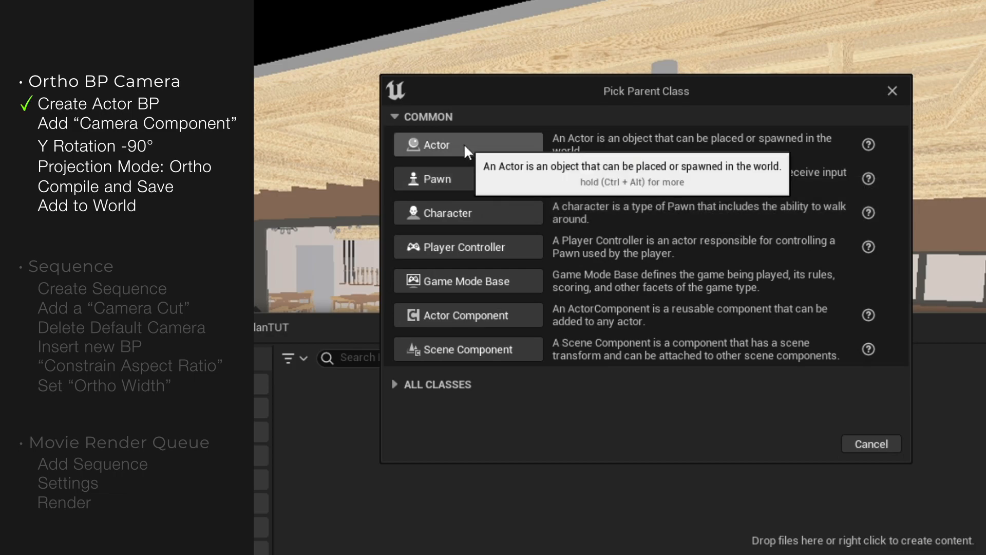
left_click(435, 144)
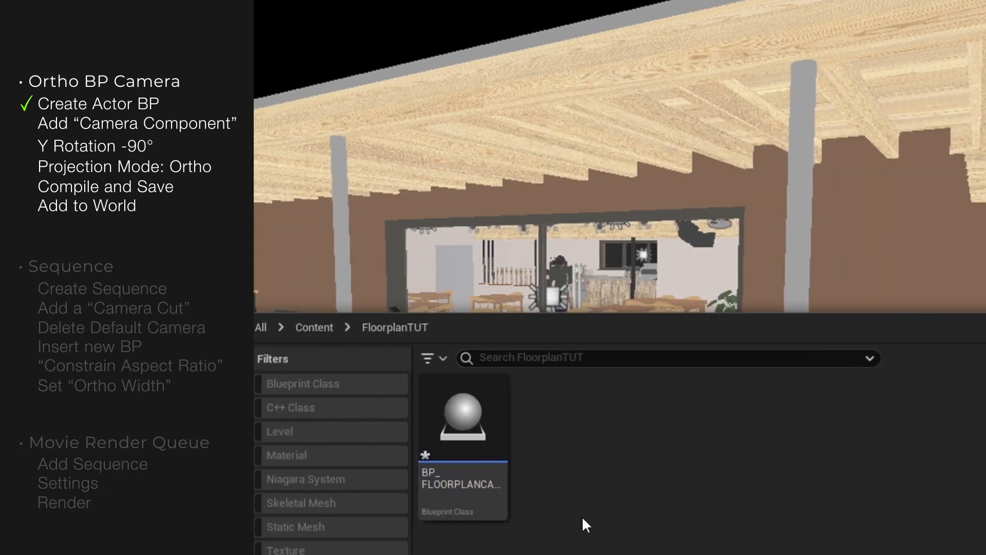
- Give the blueprint a camera rotated -90 on Y with orthographic projection and compile it
double_click(461, 422)
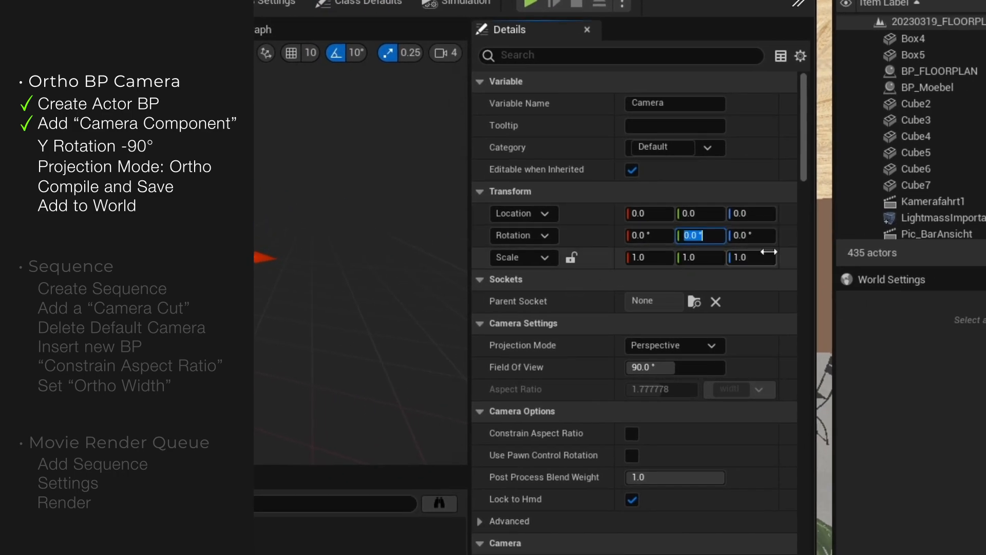
type("-90")
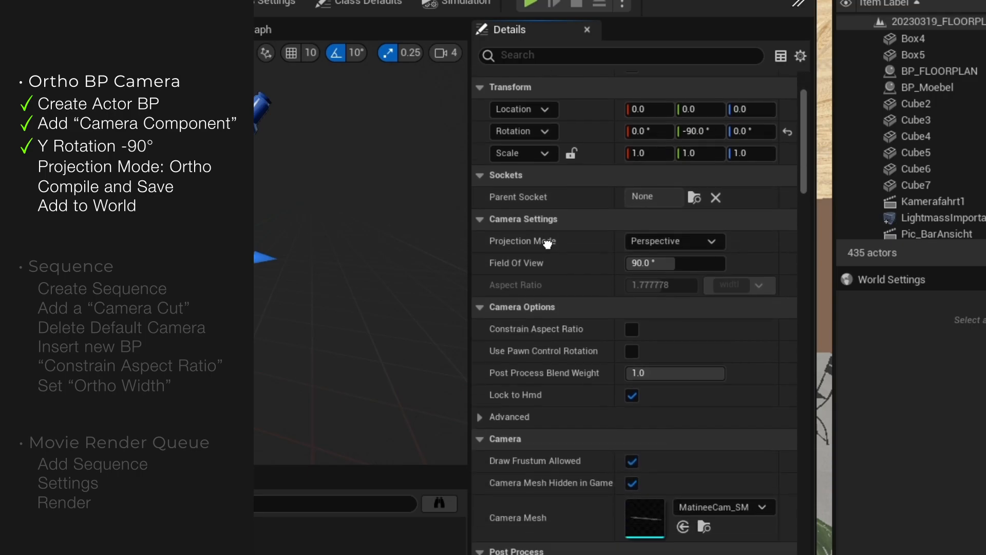
left_click(675, 240)
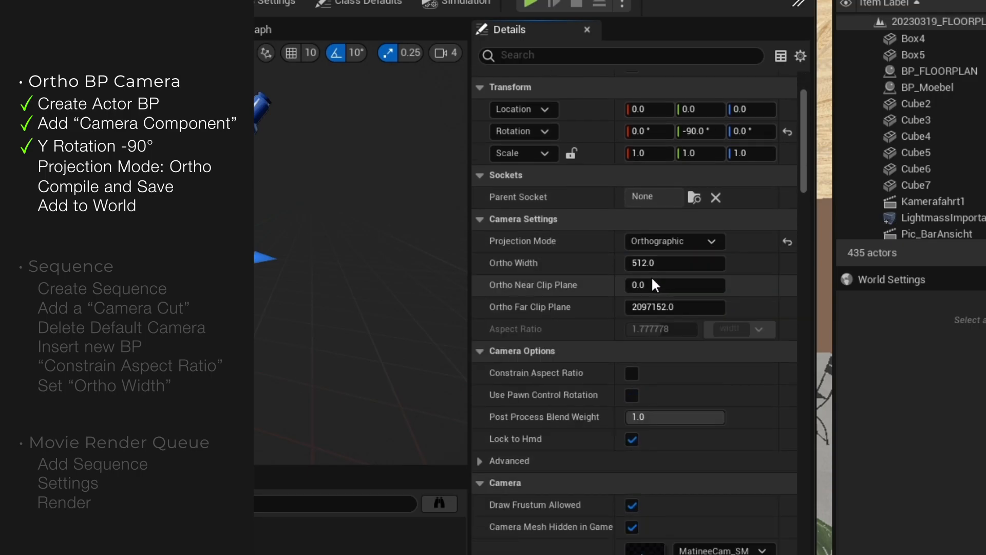
left_click(365, 103)
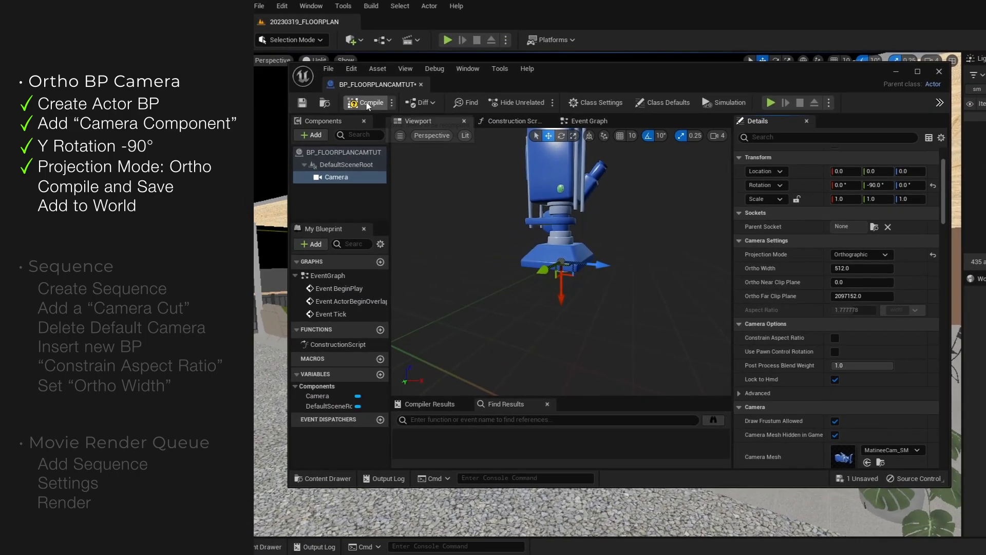
left_click(366, 103)
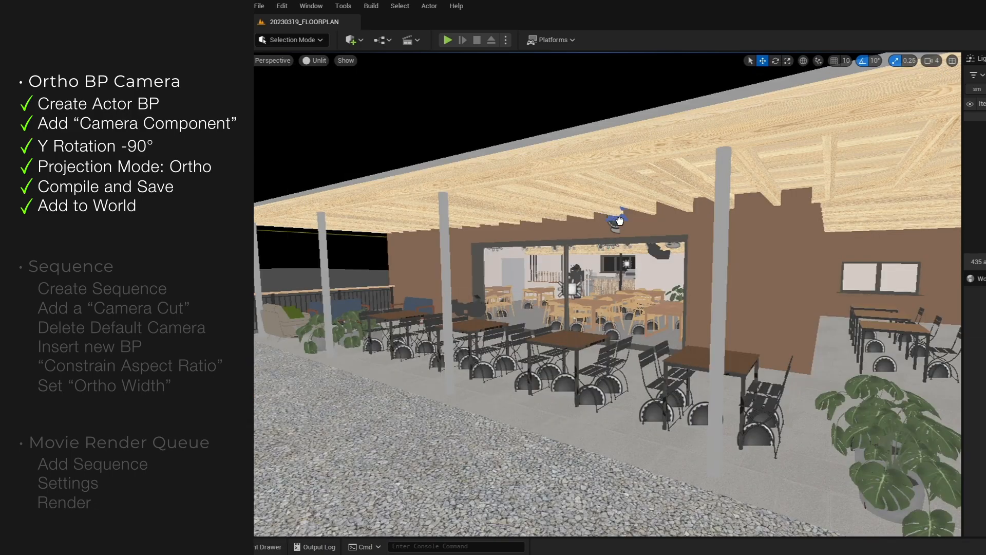
- Create a new Level Sequence asset from the project's content folder
left_click(618, 219)
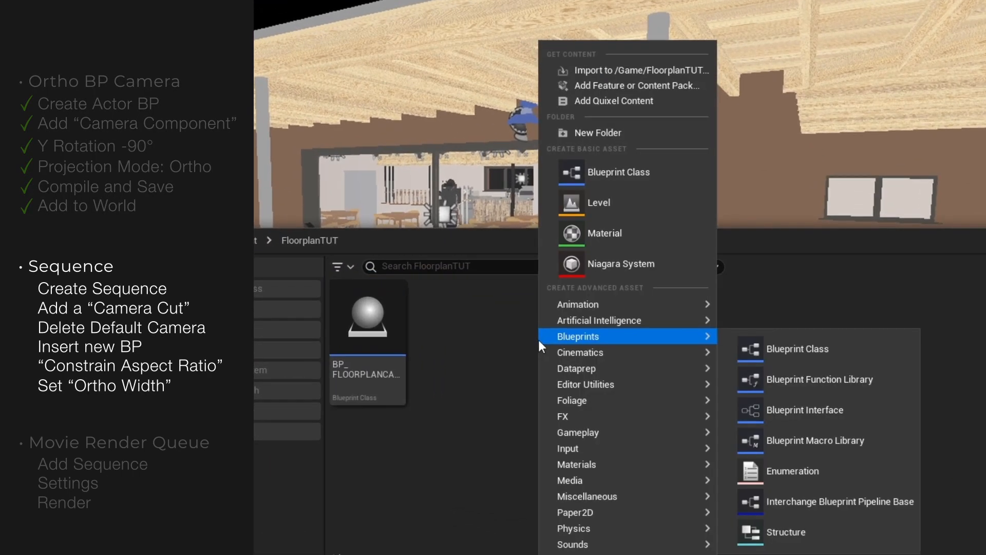
mouse_move(579, 353)
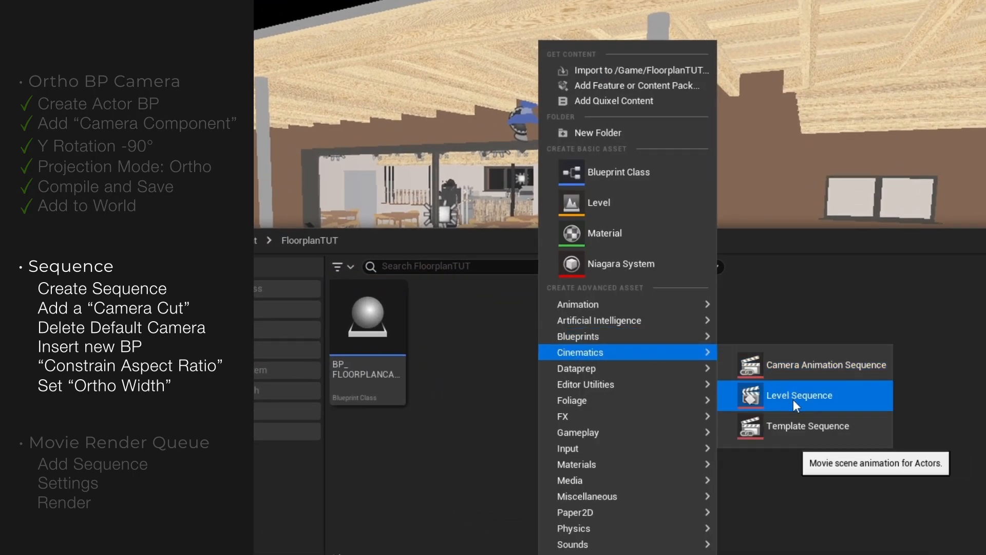
left_click(799, 394)
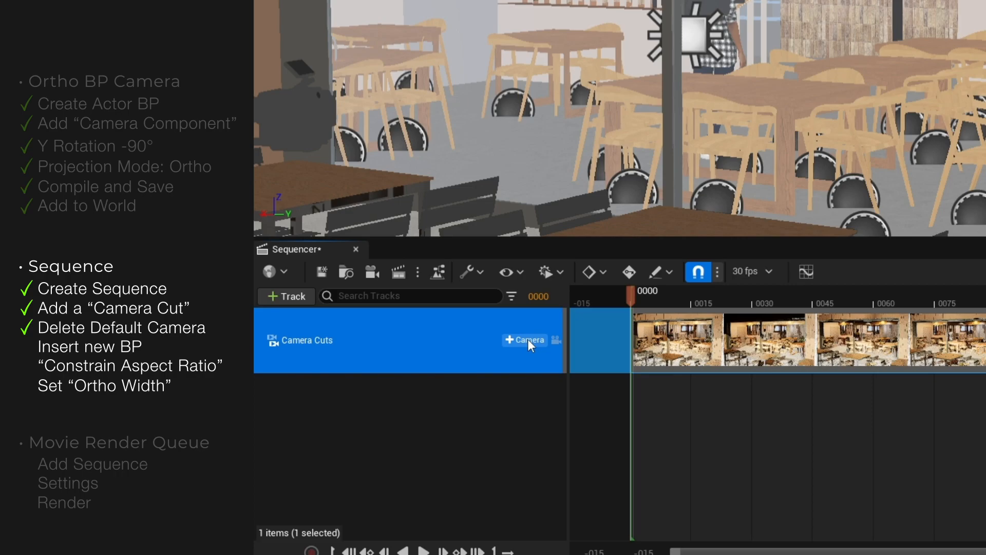
- Bind BP_FLOORPLANCAMTUT as the camera cut and adjust its camera component's orthographic settings
left_click(525, 339)
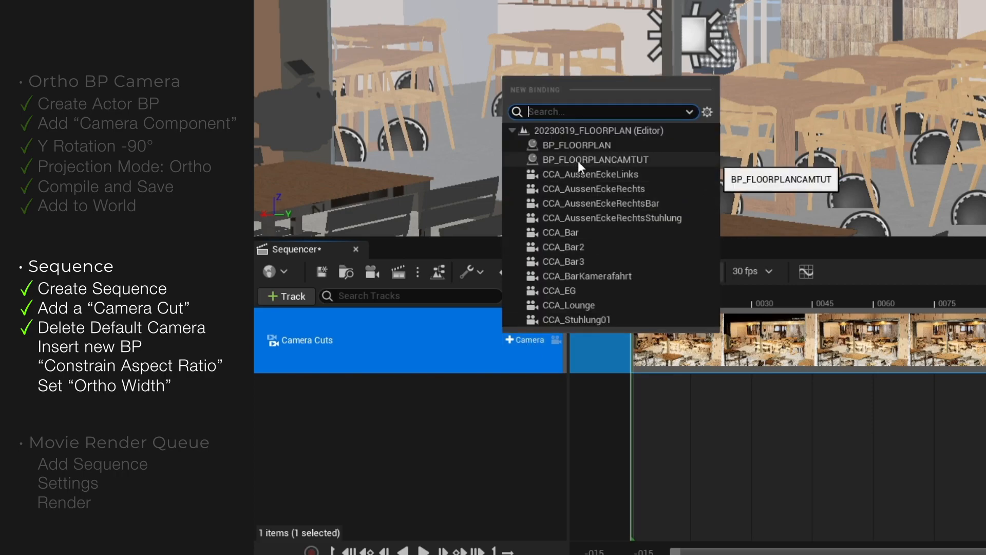
left_click(594, 159)
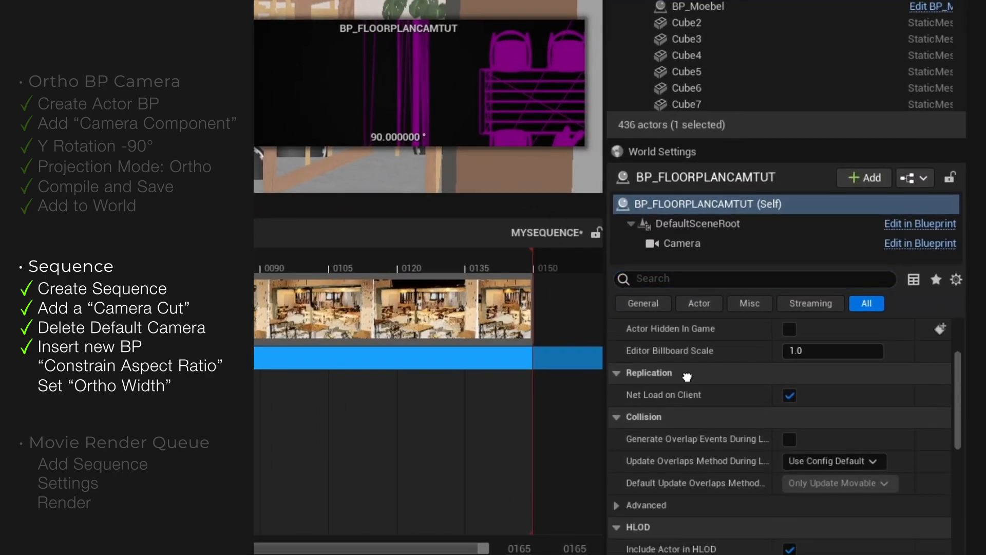
left_click(683, 242)
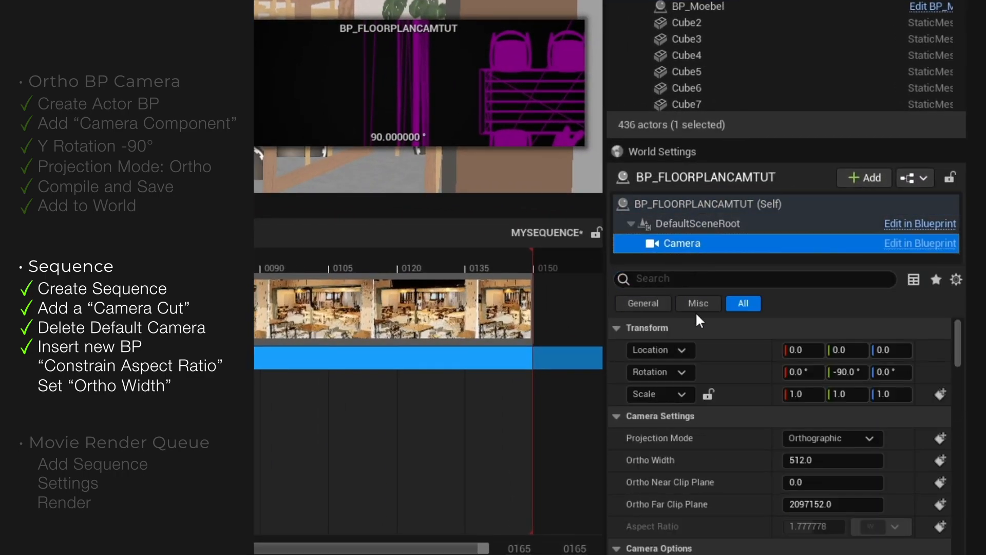
left_click(789, 415)
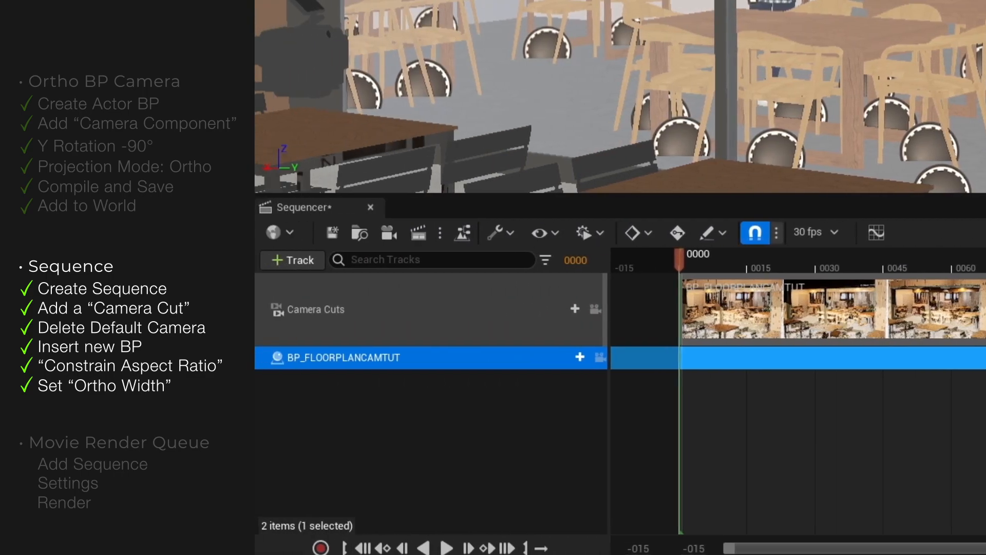
- Lock the viewport to the sequence camera to show the café as a top-down plan
left_click(596, 308)
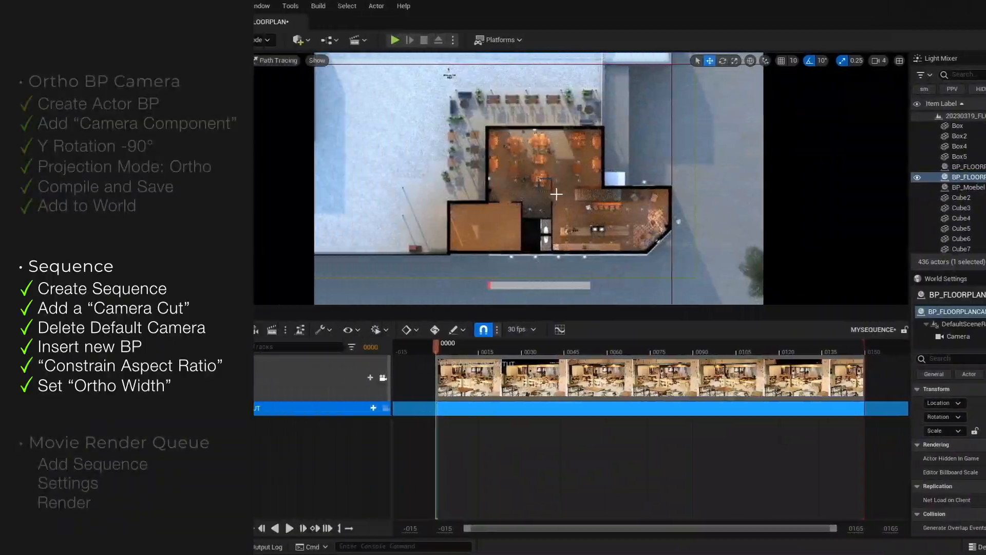
left_click(343, 5)
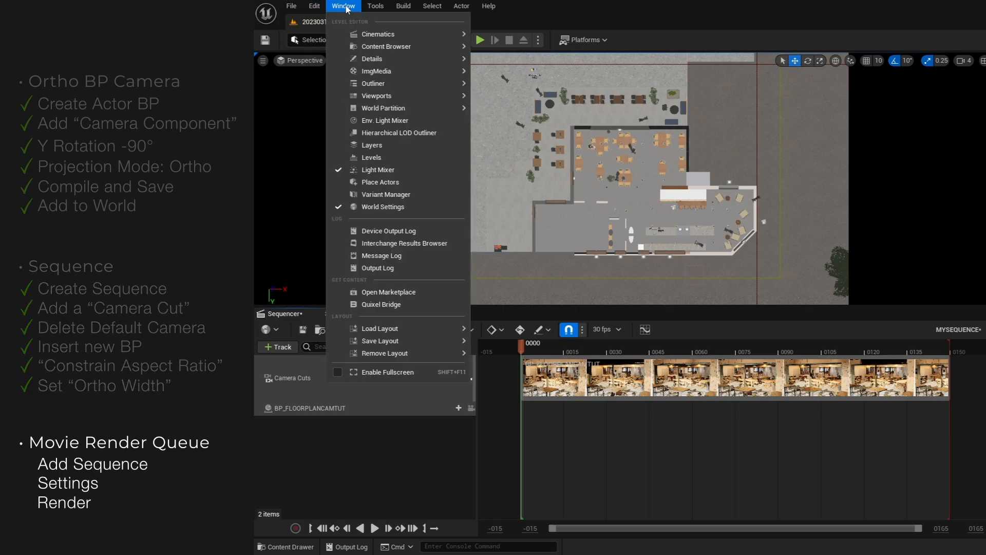
mouse_move(378, 34)
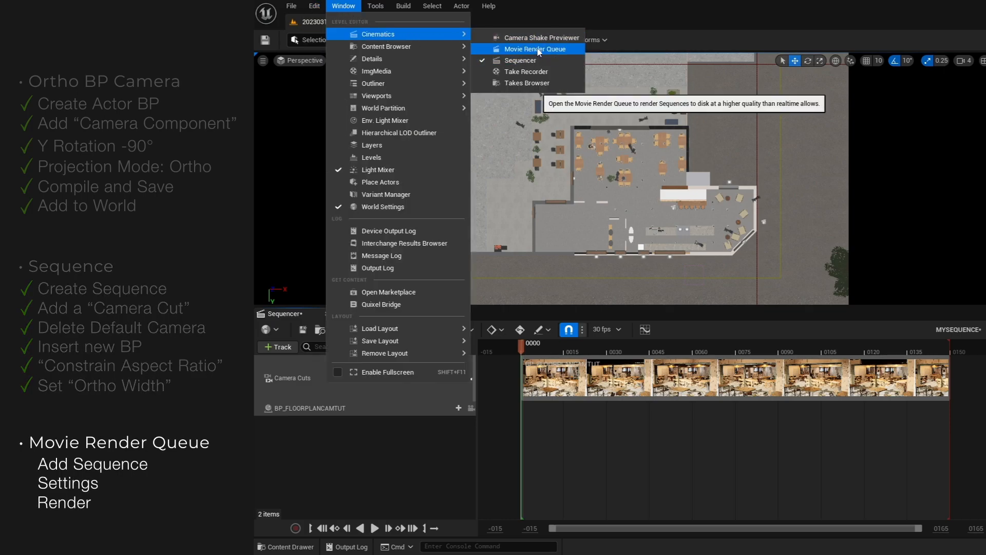
- Bring up the Movie Render Queue panel by searching 'movie render'
left_click(537, 48)
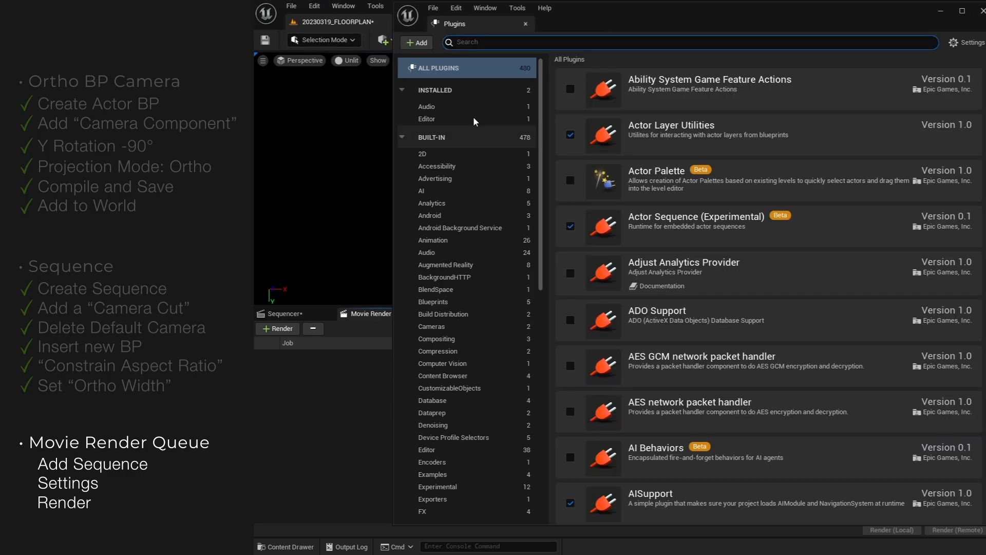
type("movie render")
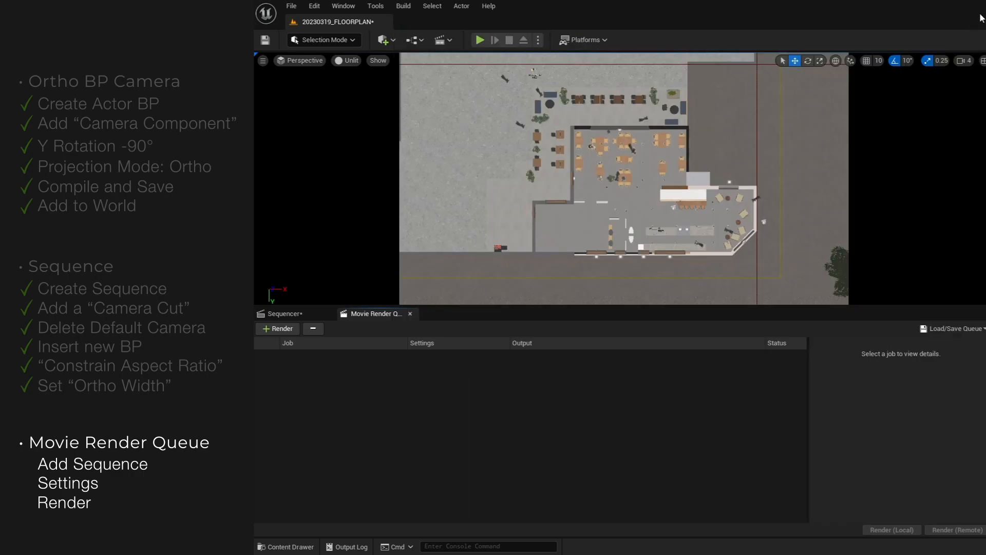
- Add MYSEQUENCE as a render job and add Path Tracer and Anti-aliasing settings
left_click(278, 329)
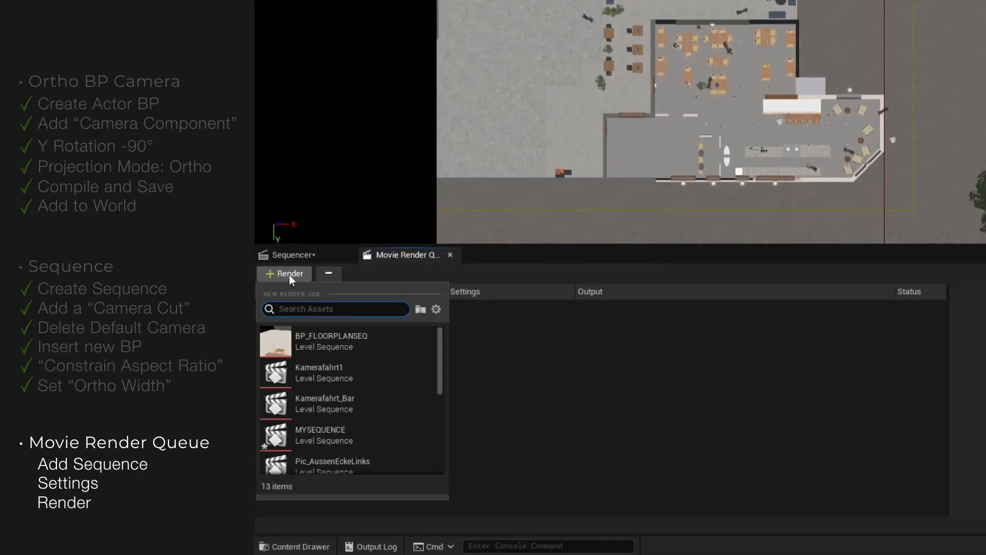
left_click(320, 429)
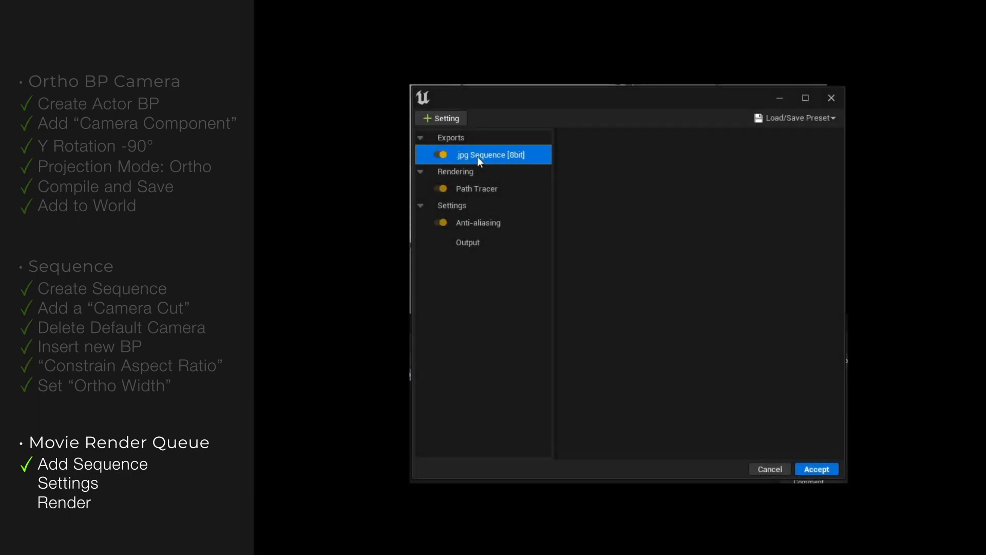
left_click(477, 189)
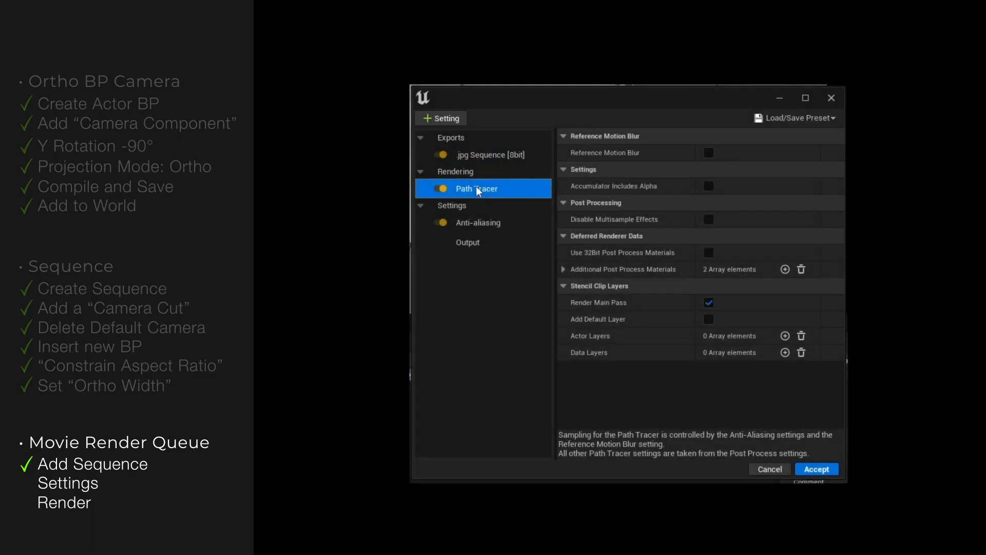
left_click(479, 221)
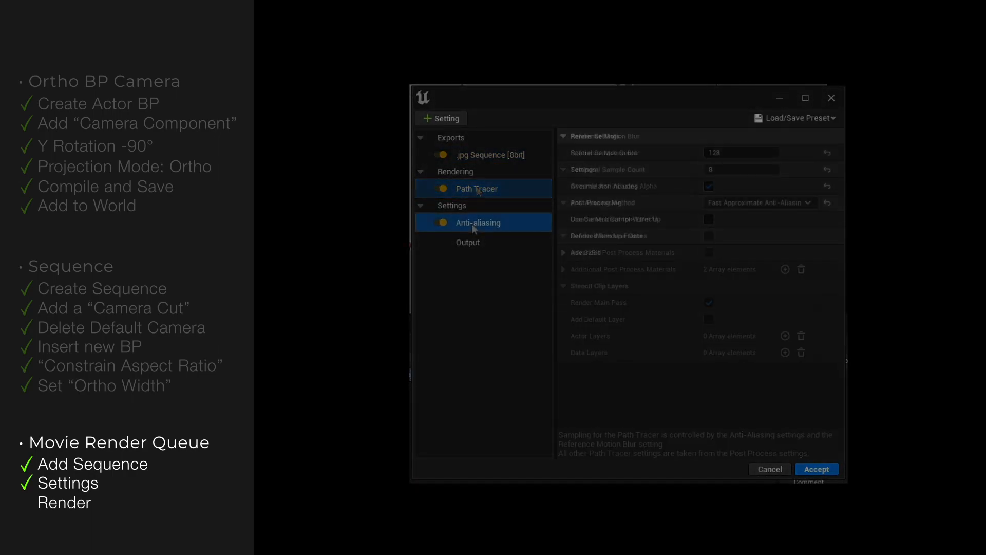
- Add Output settings for 3840×2160 jpg frames and accept the render configuration
left_click(478, 222)
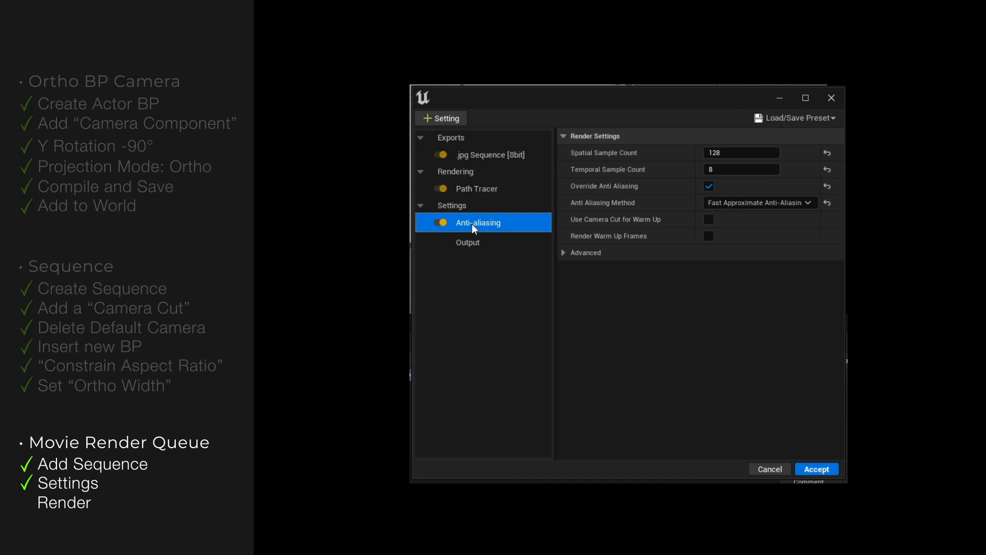
left_click(467, 242)
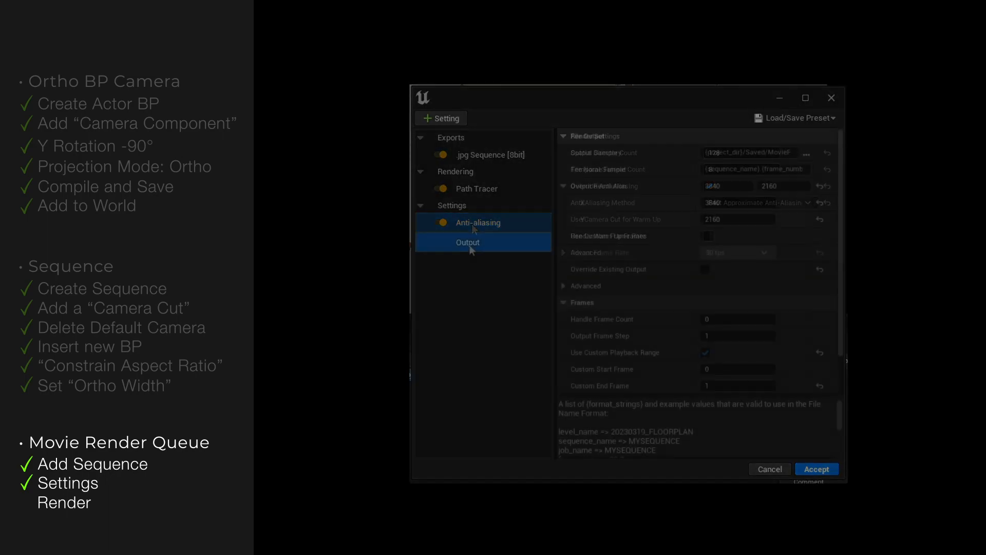
left_click(468, 242)
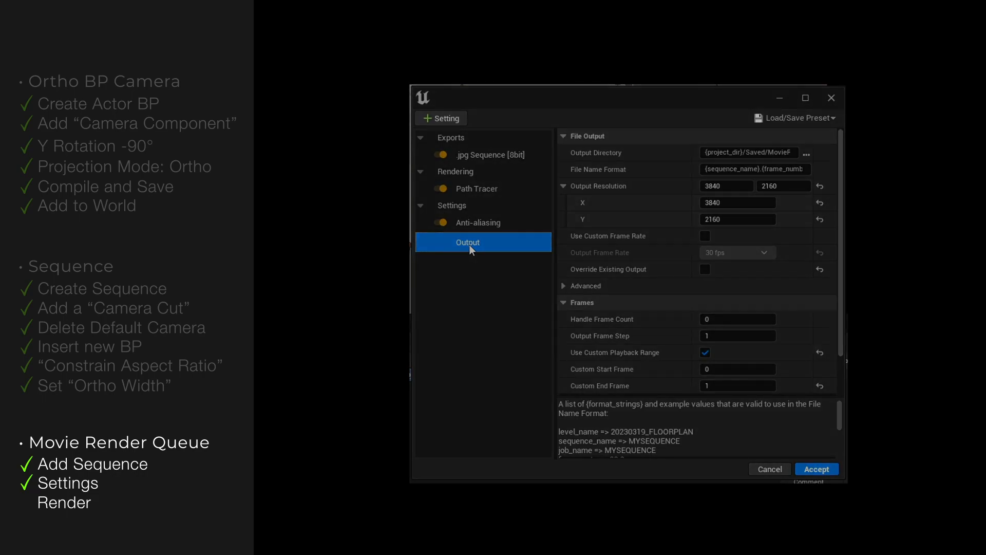
left_click(817, 468)
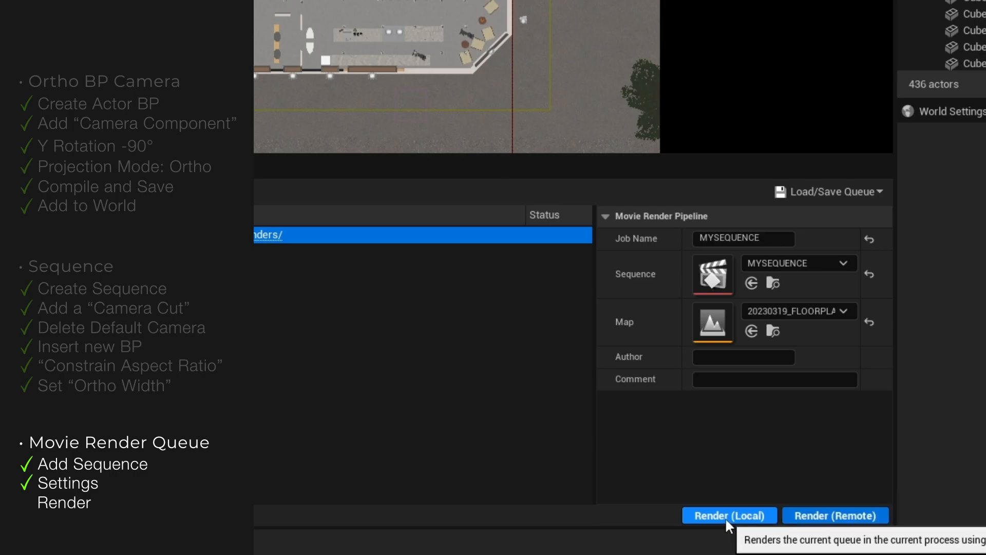
- Start rendering the queued MYSEQUENCE job locally
left_click(729, 515)
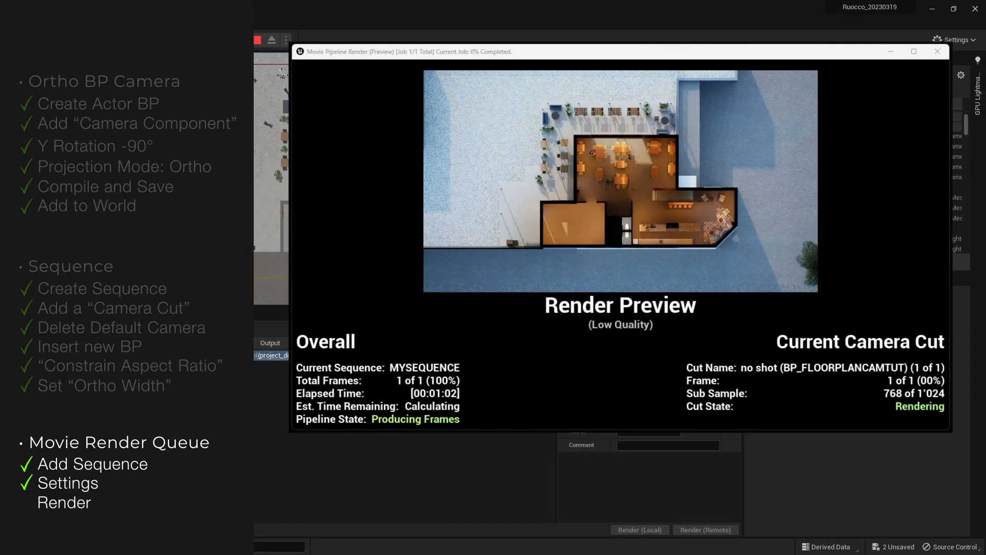